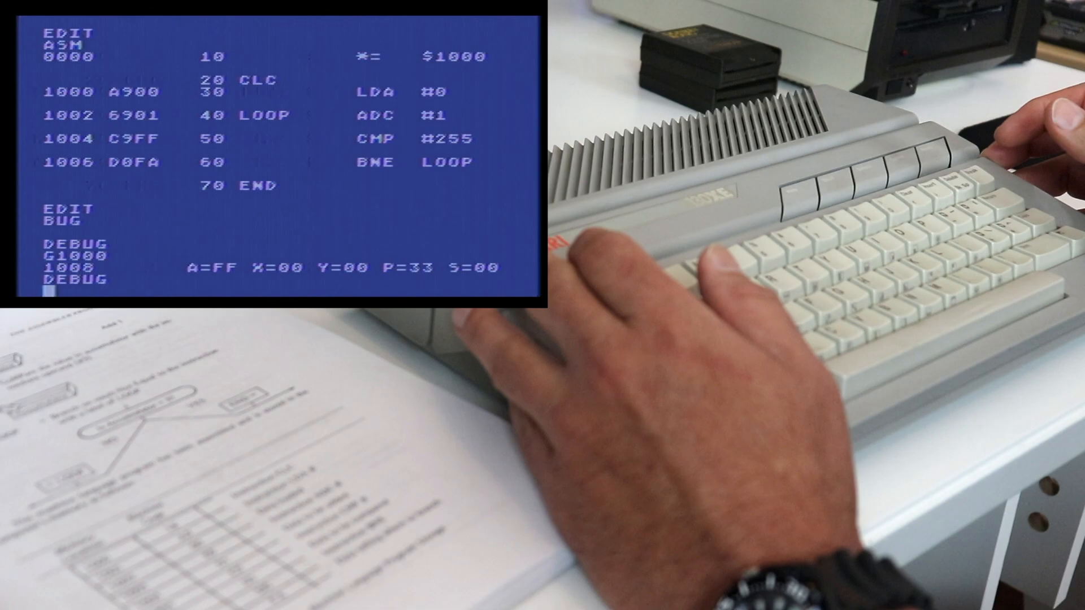
- Trace the loop from $1000 with T1000, showing each instruction and its register values
{"action": "type", "text": "10"}
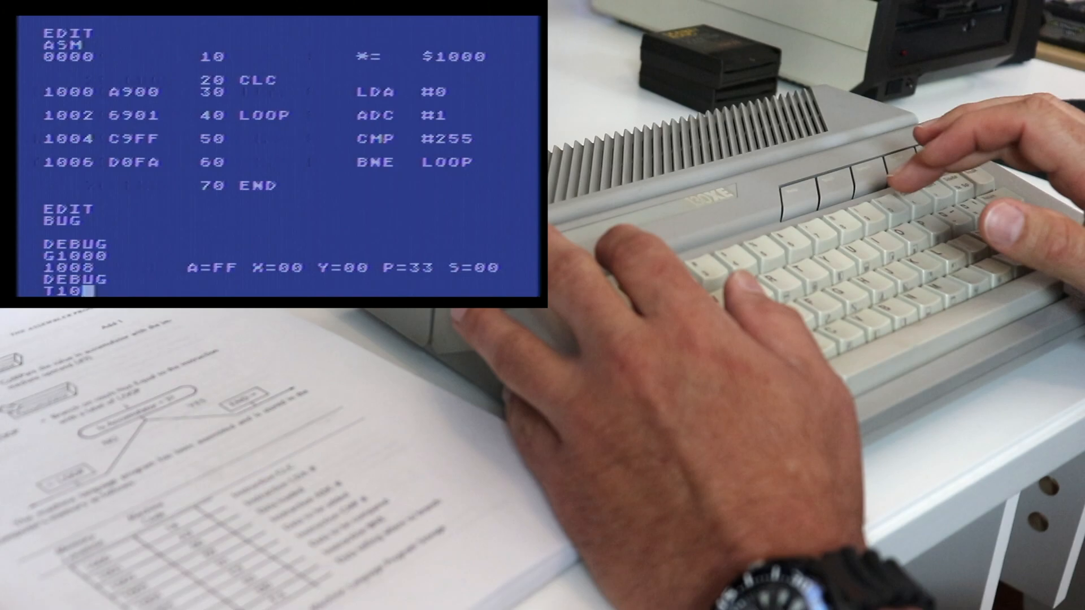
{"action": "type", "text": "00"}
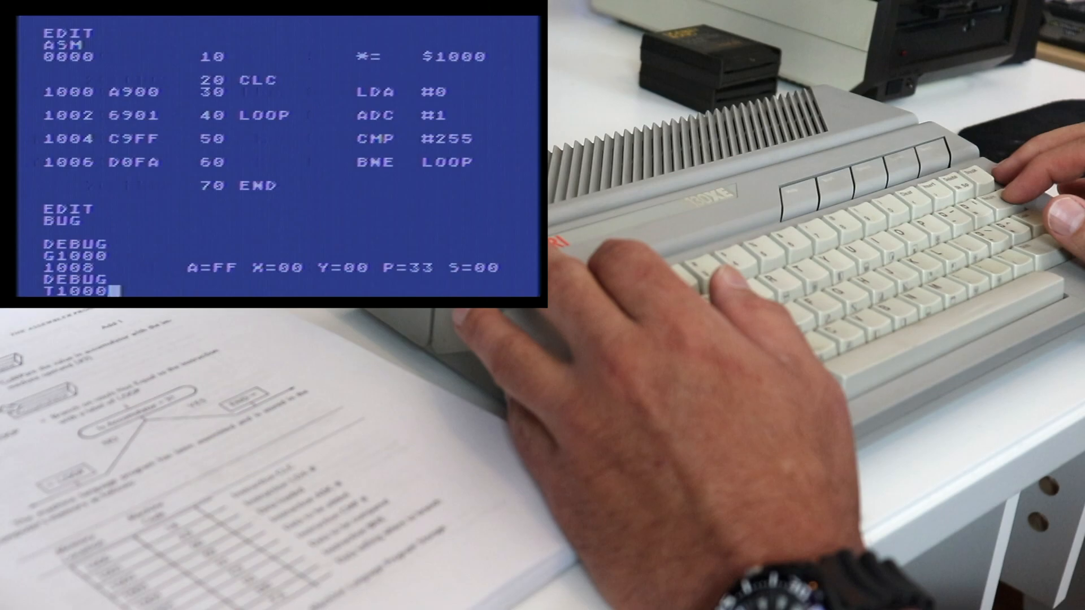
{"action": "key", "text": "Return"}
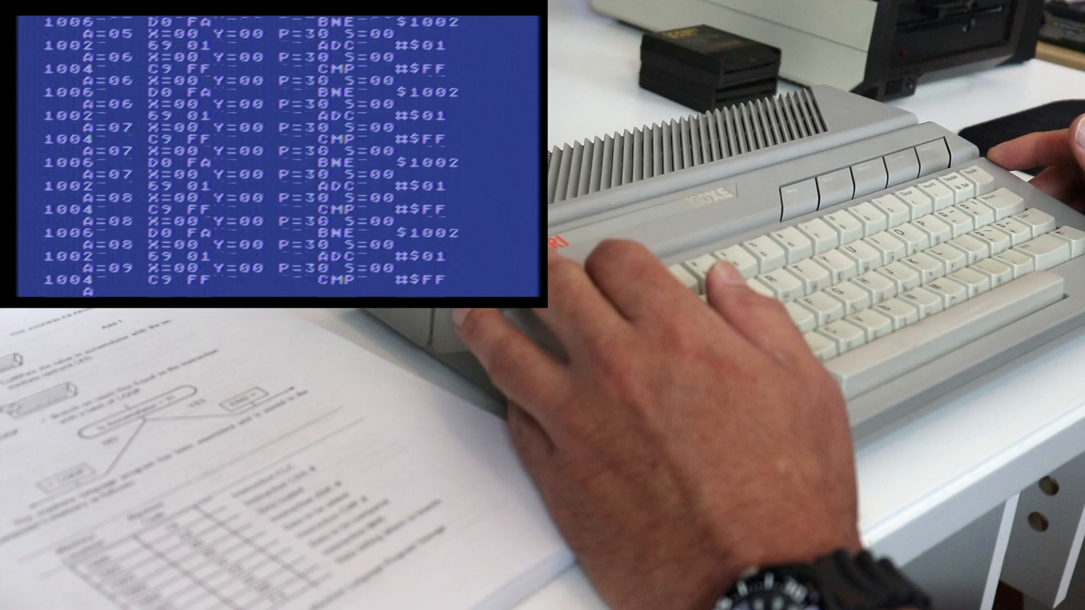